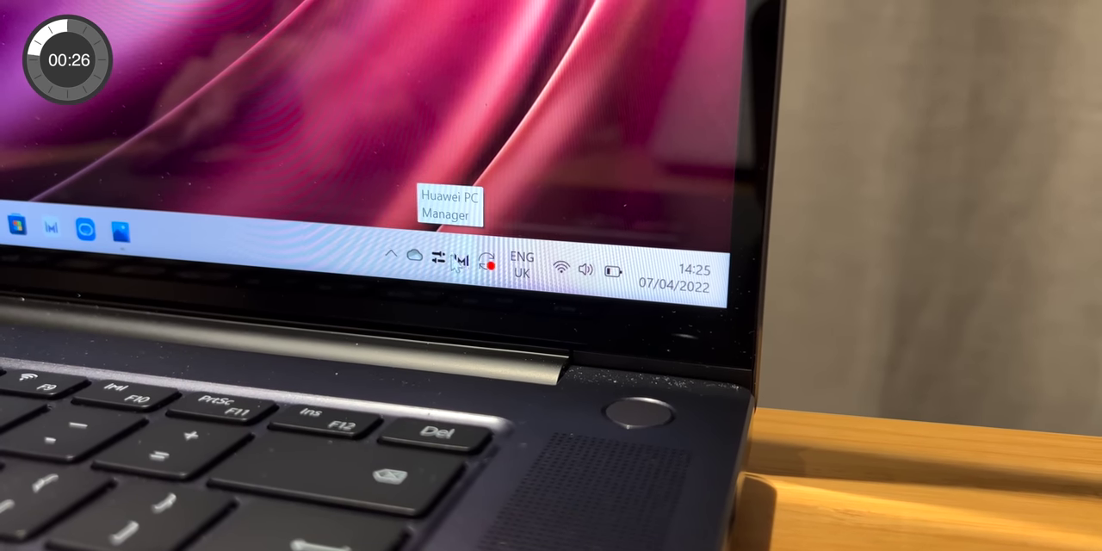
Bring up the Huawei PC Manager panel from the system tray, showing the Super Device section.
{"action": "left_click", "coordinate": [458, 262]}
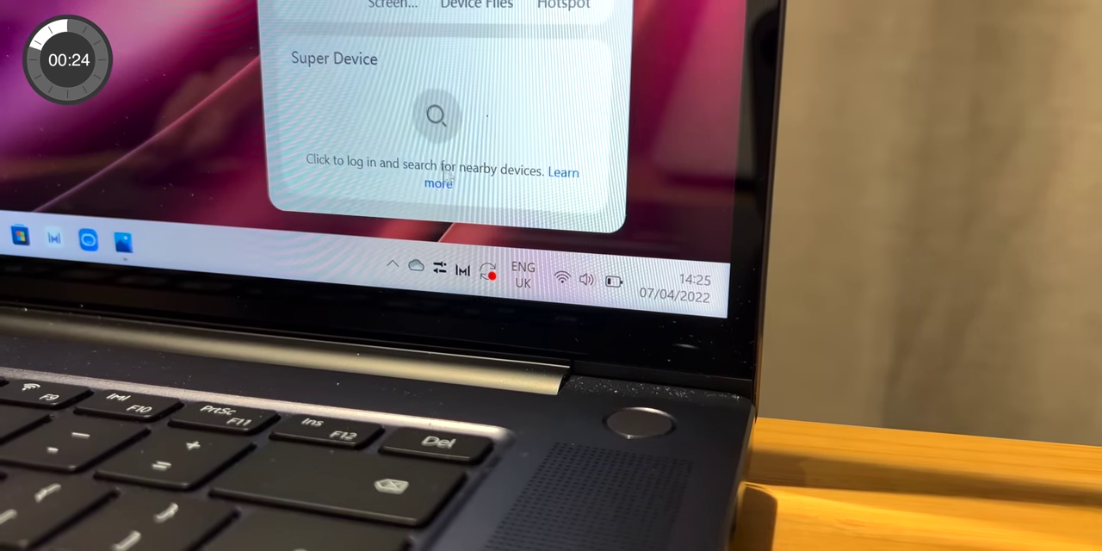